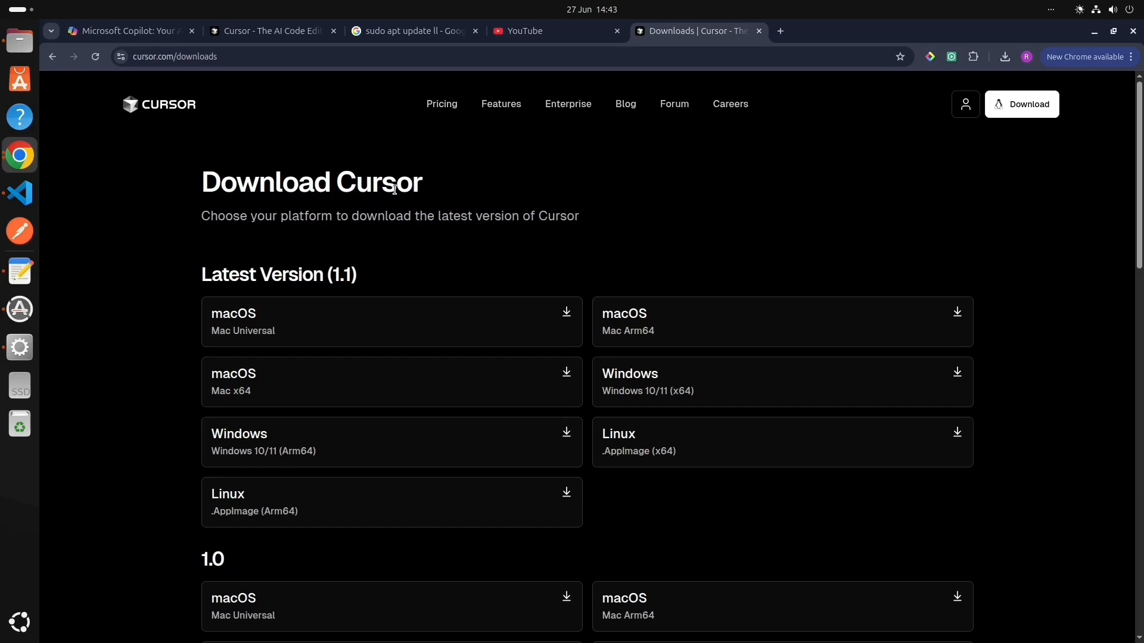
Search Google for 'cursor ai' in a new tab and open the cursor.com homepage
click(920, 30)
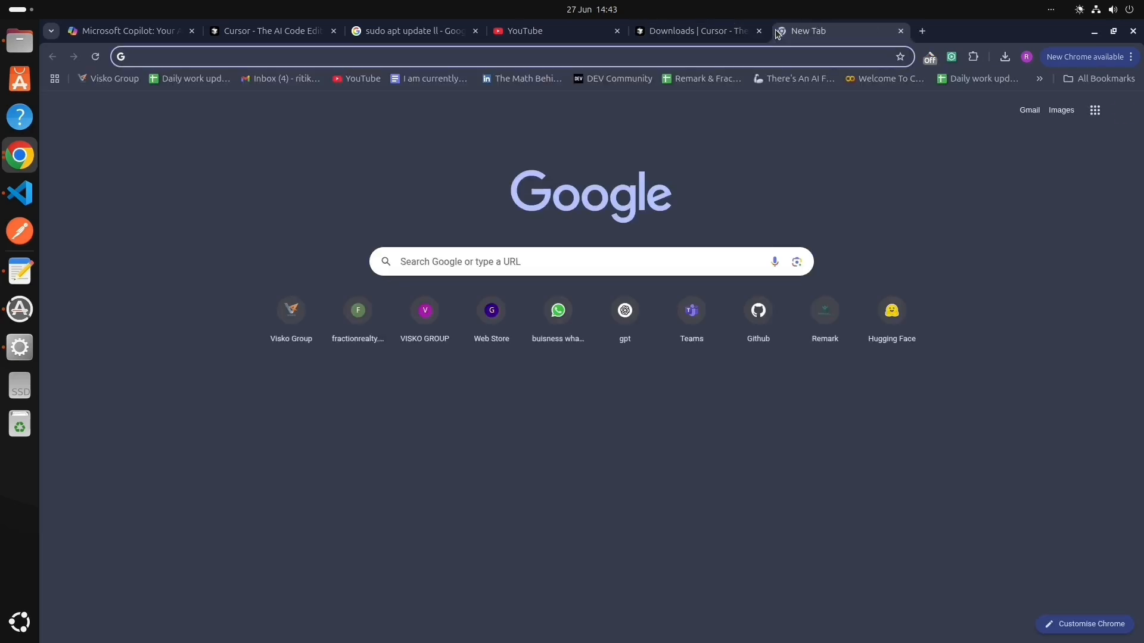
text(cursor a)
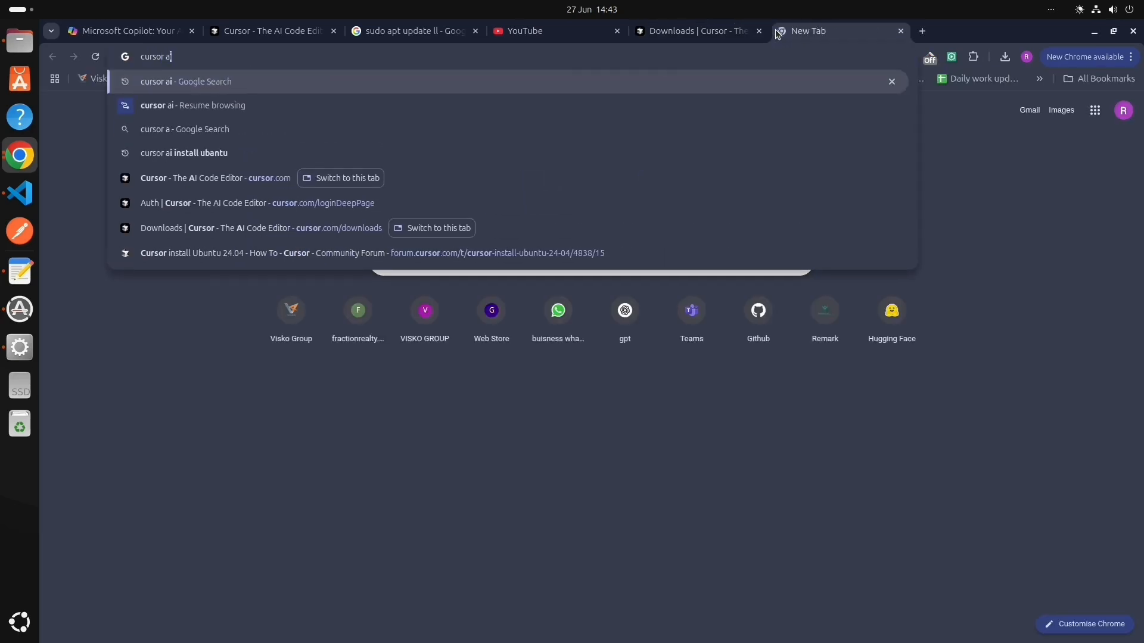
click(185, 81)
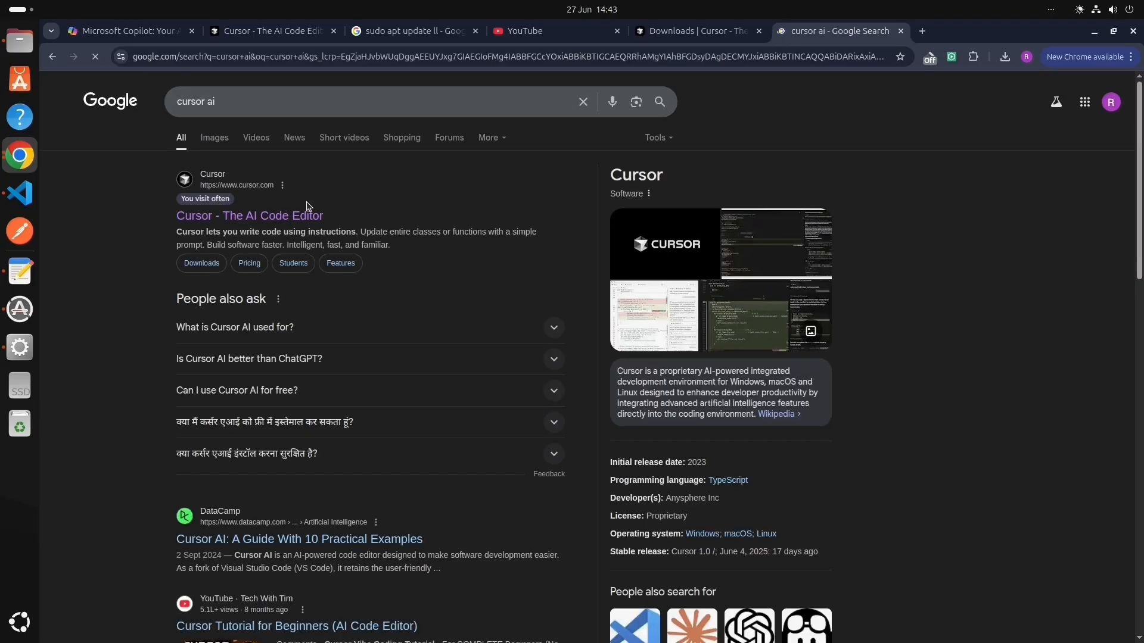
click(249, 215)
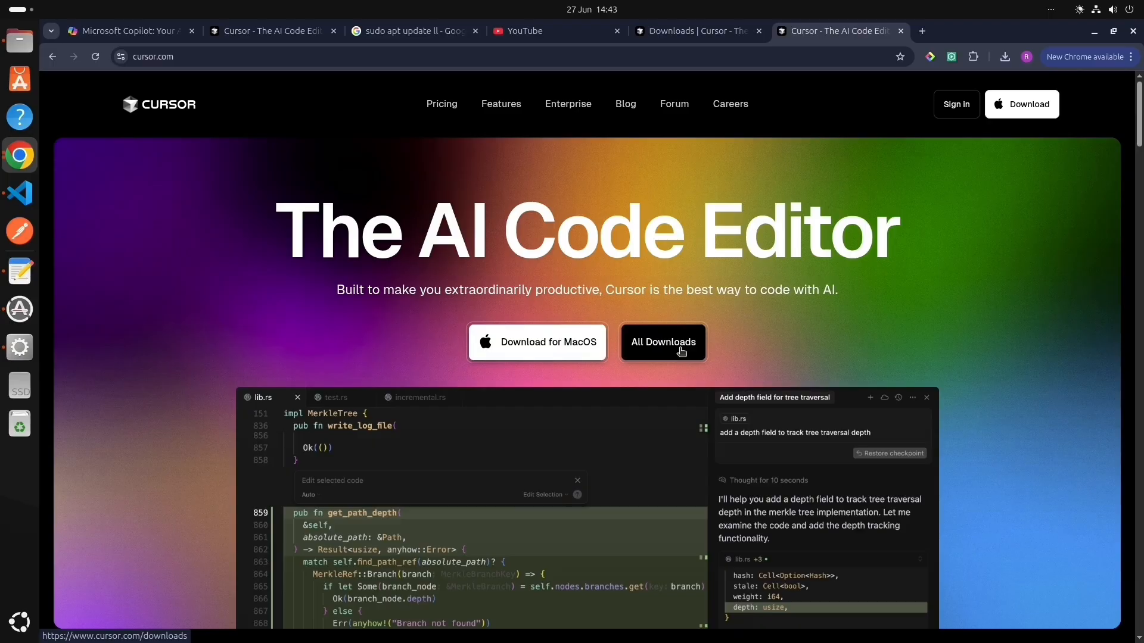
Start the Linux .AppImage (x64) download from Cursor's All Downloads page
click(662, 342)
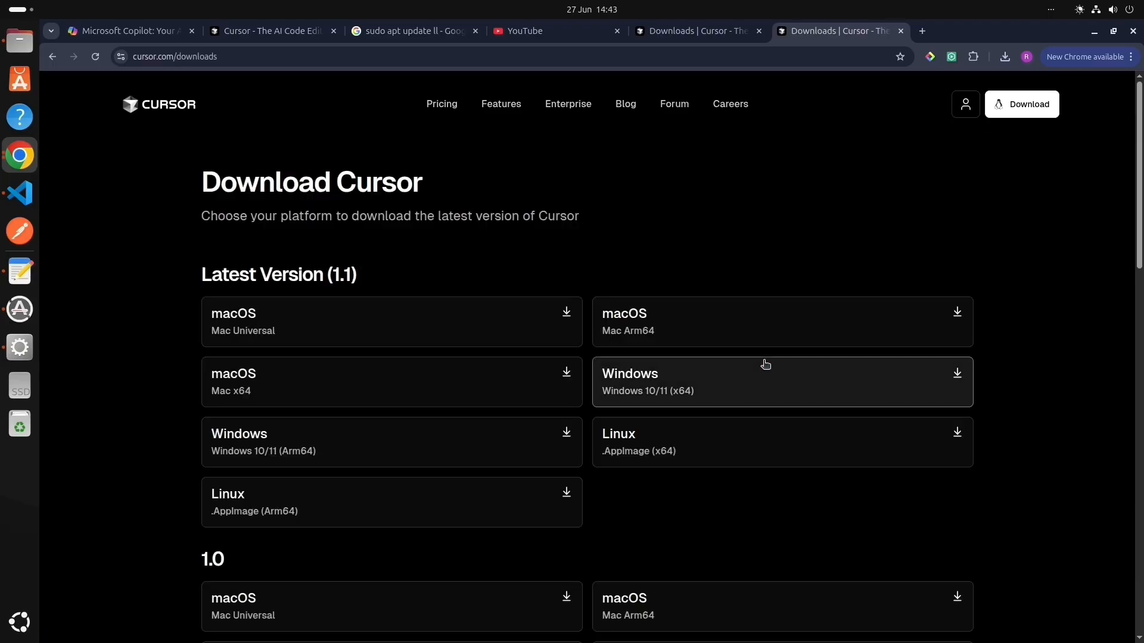
scroll(down, 3)
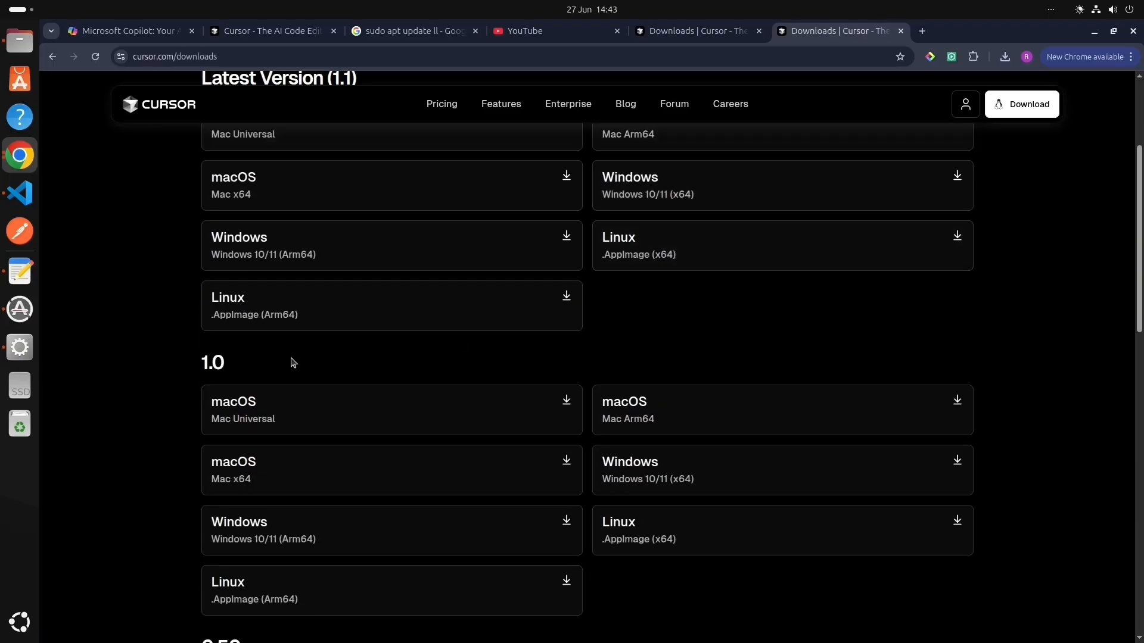
scroll(up, 3)
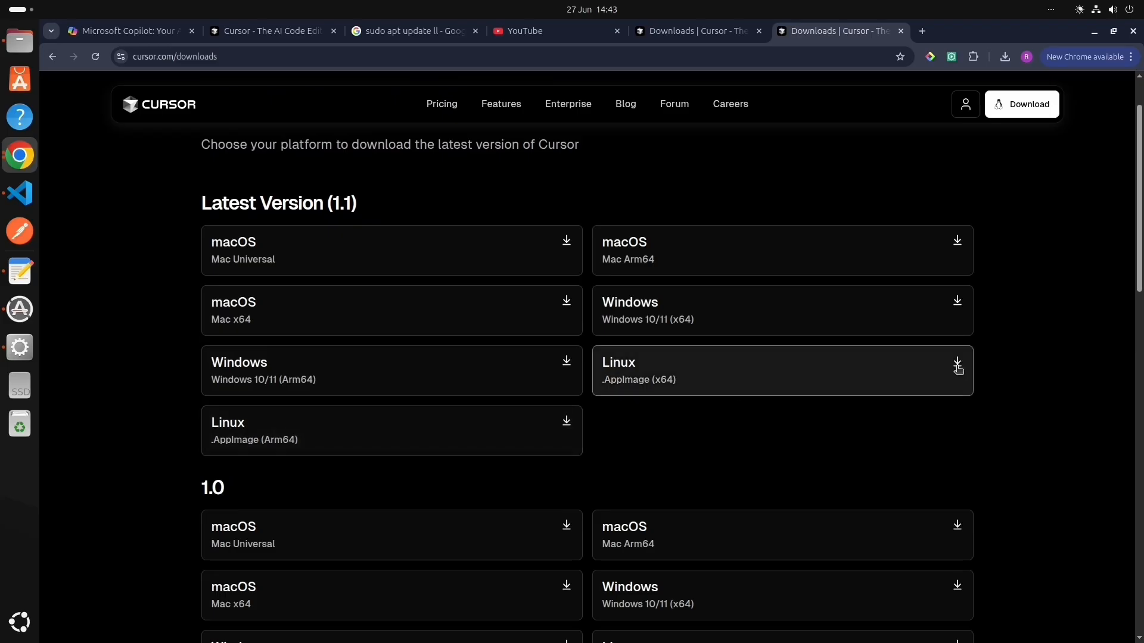
click(956, 363)
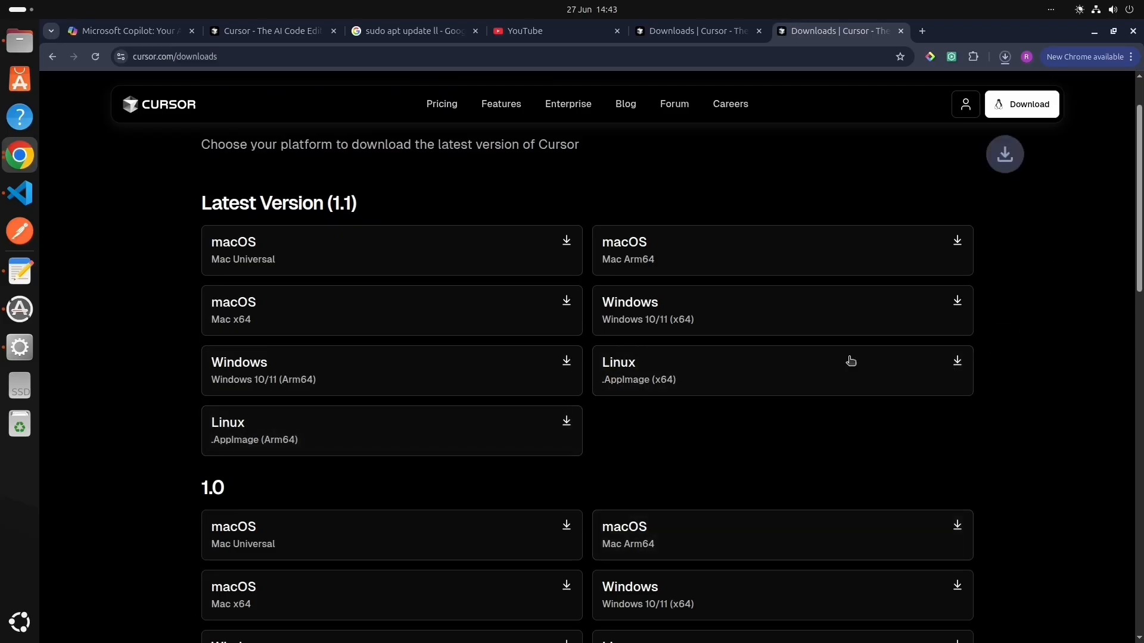
click(1004, 56)
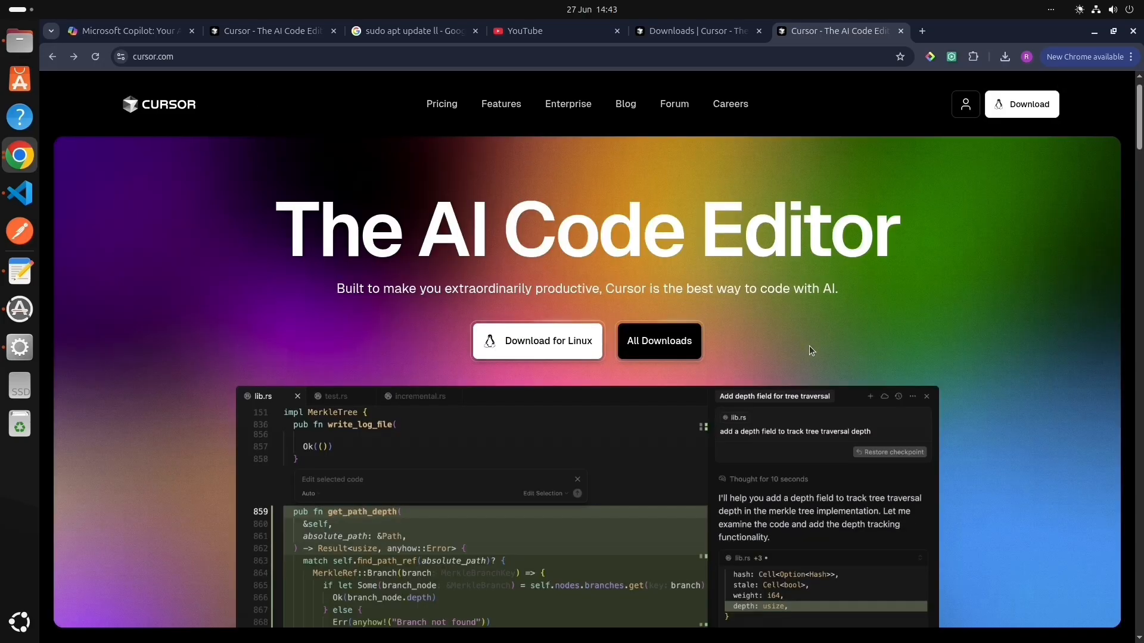
scroll(down, 3)
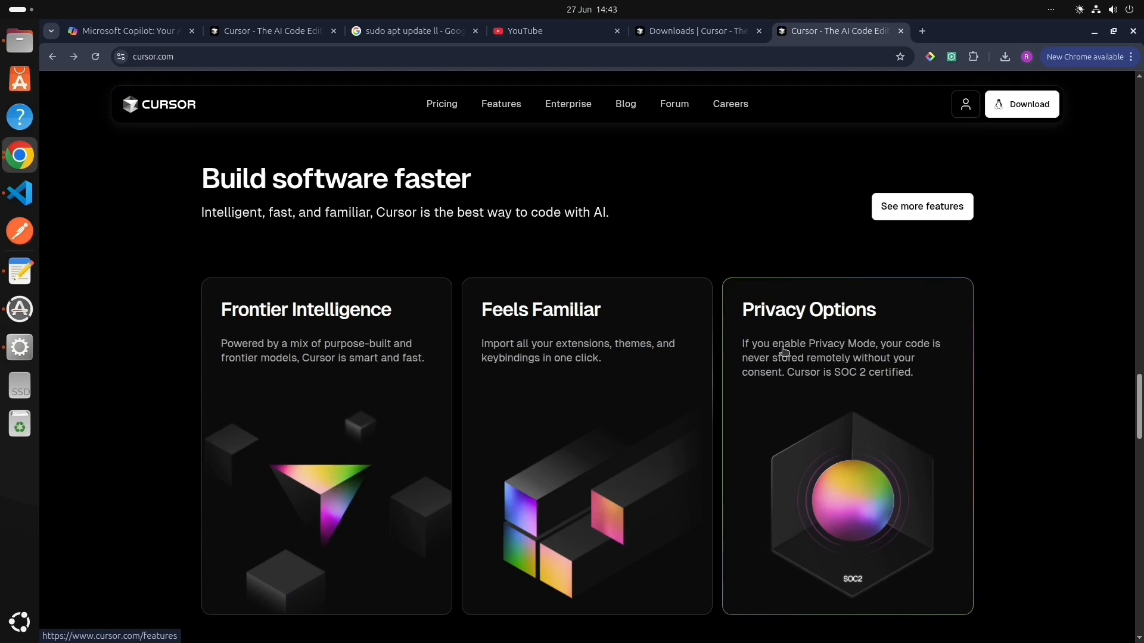
scroll(down, 3)
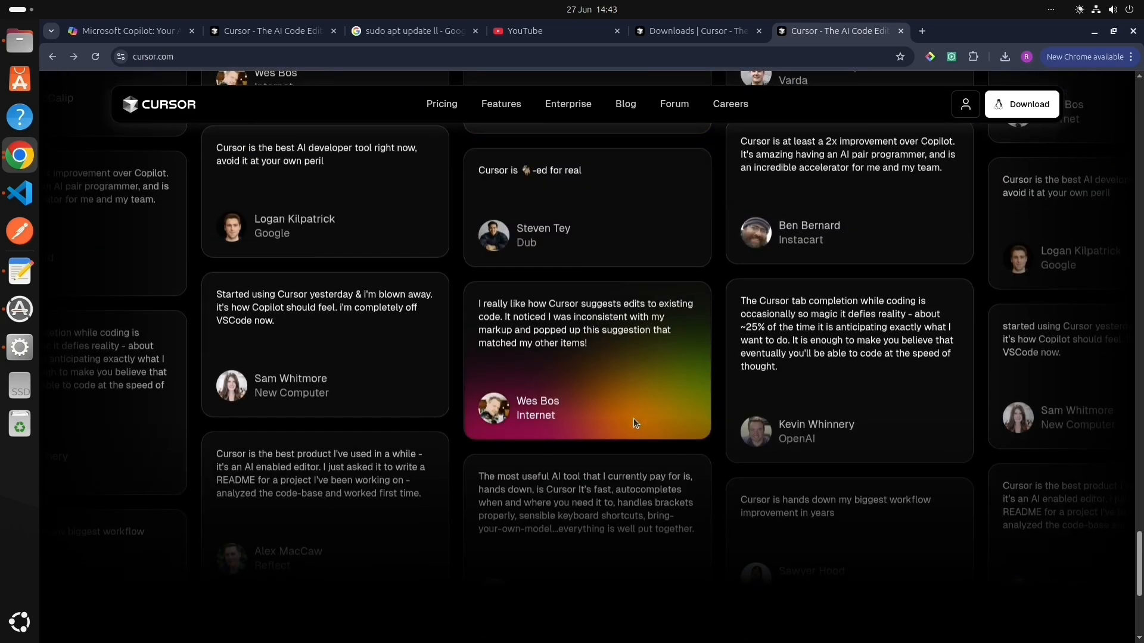
scroll(down, 3)
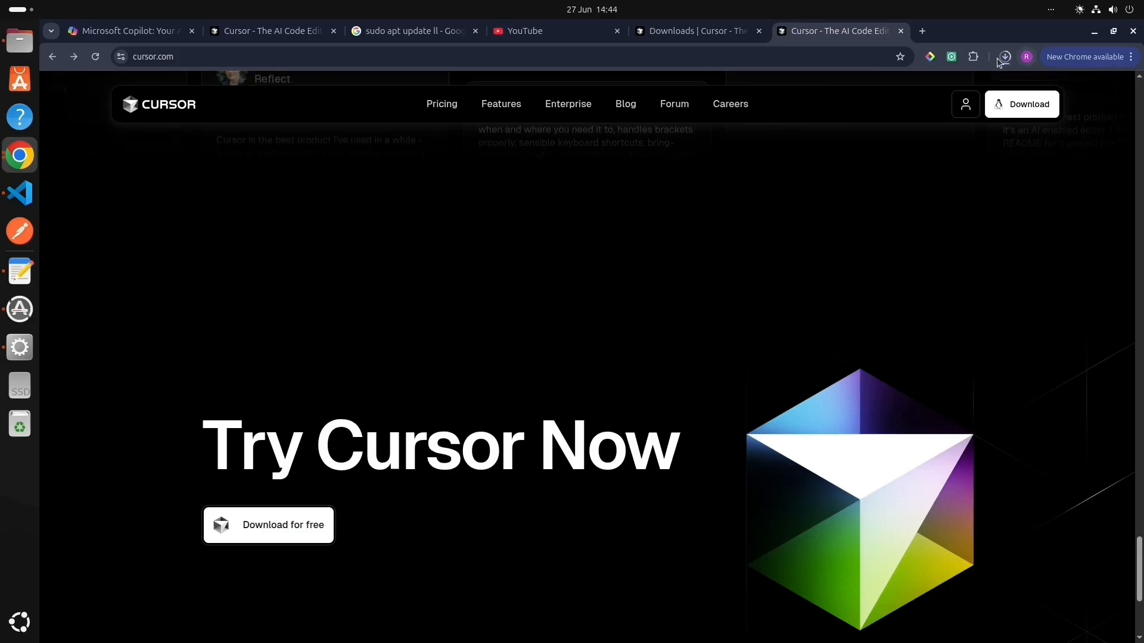
click(1004, 57)
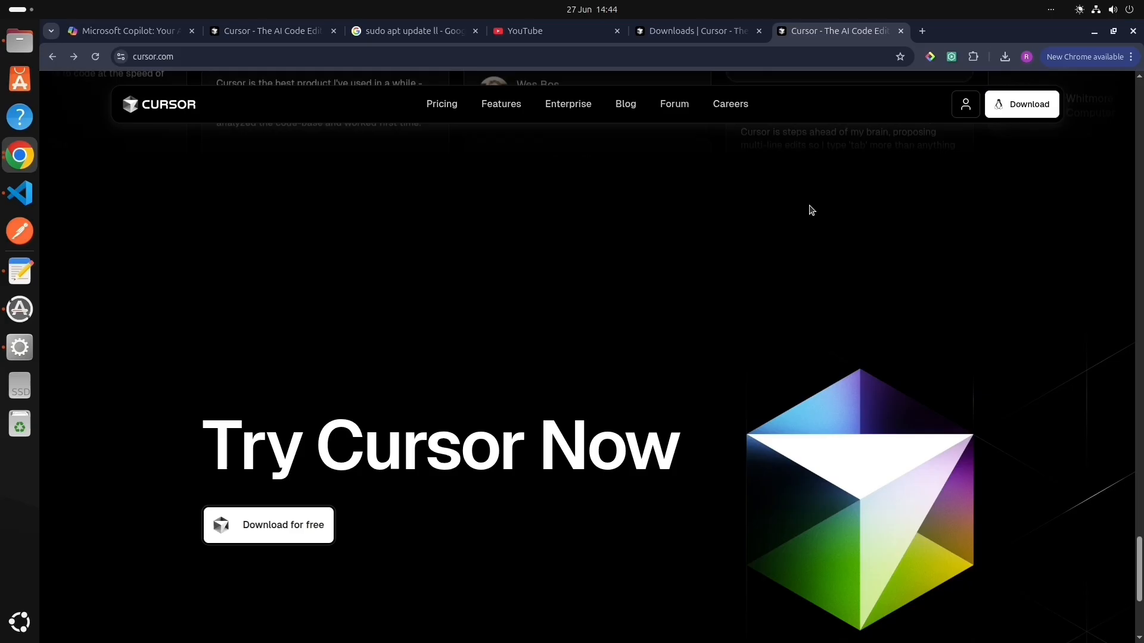
click(693, 31)
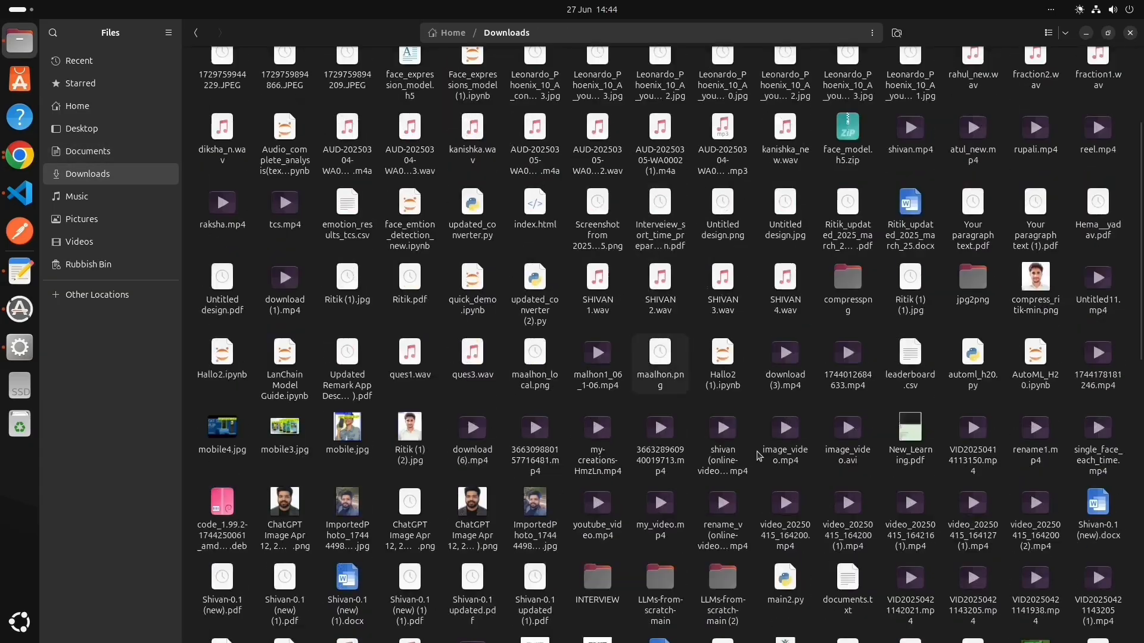
Locate Cursor-1.1.6-x86_64.AppImage in the Downloads folder and open a terminal
scroll(down, 3)
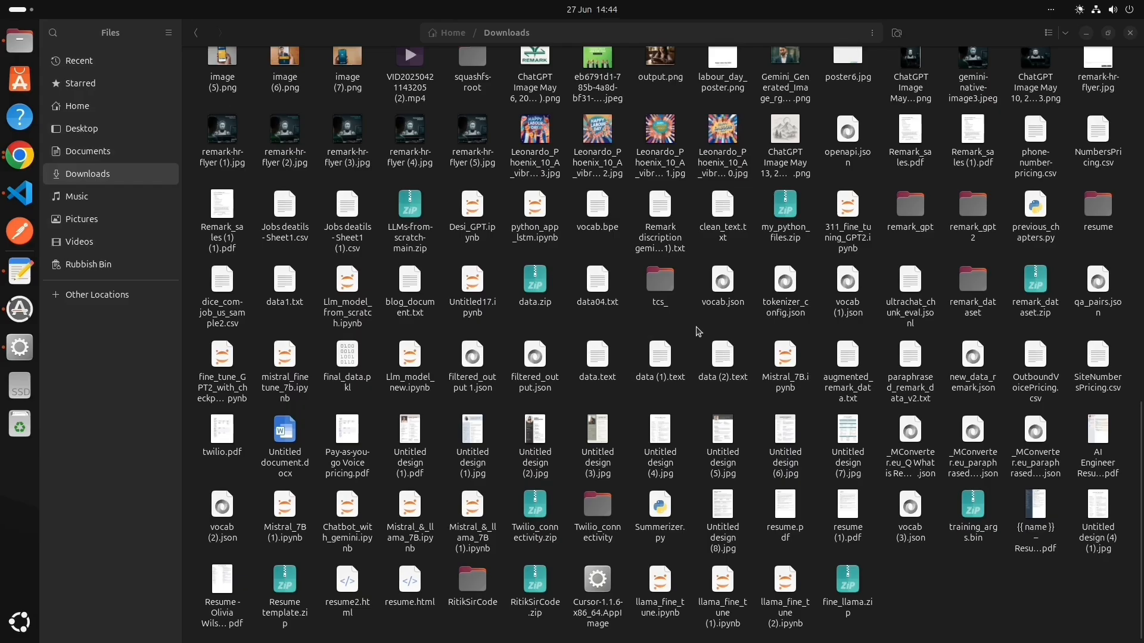
click(19, 386)
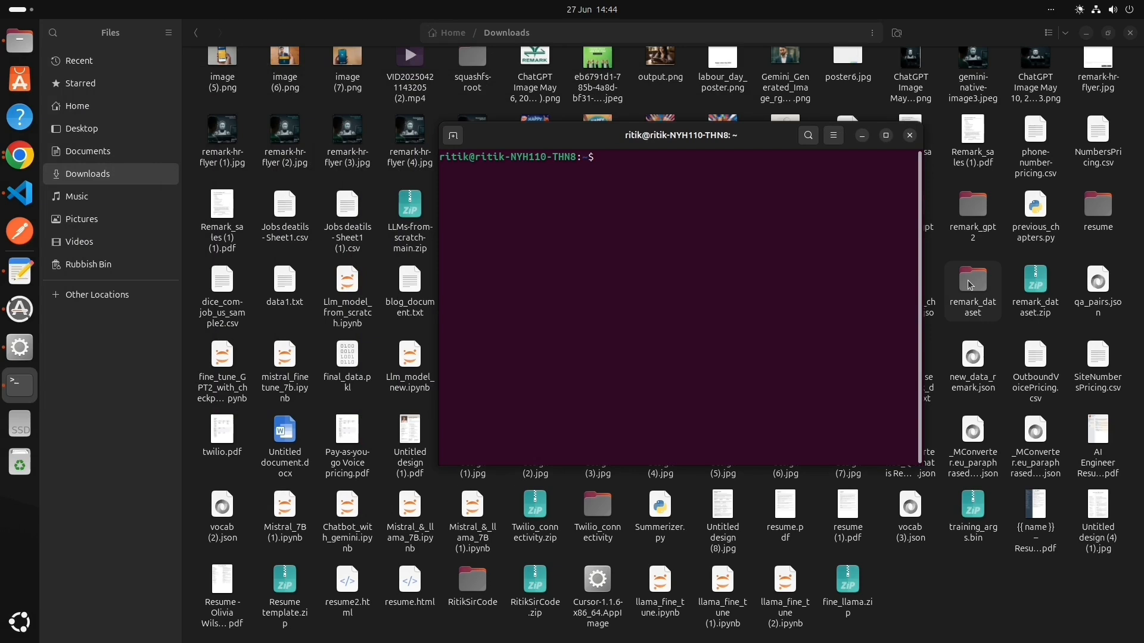
Change into the Downloads directory and list its files with ls -ltr
text(cd Down)
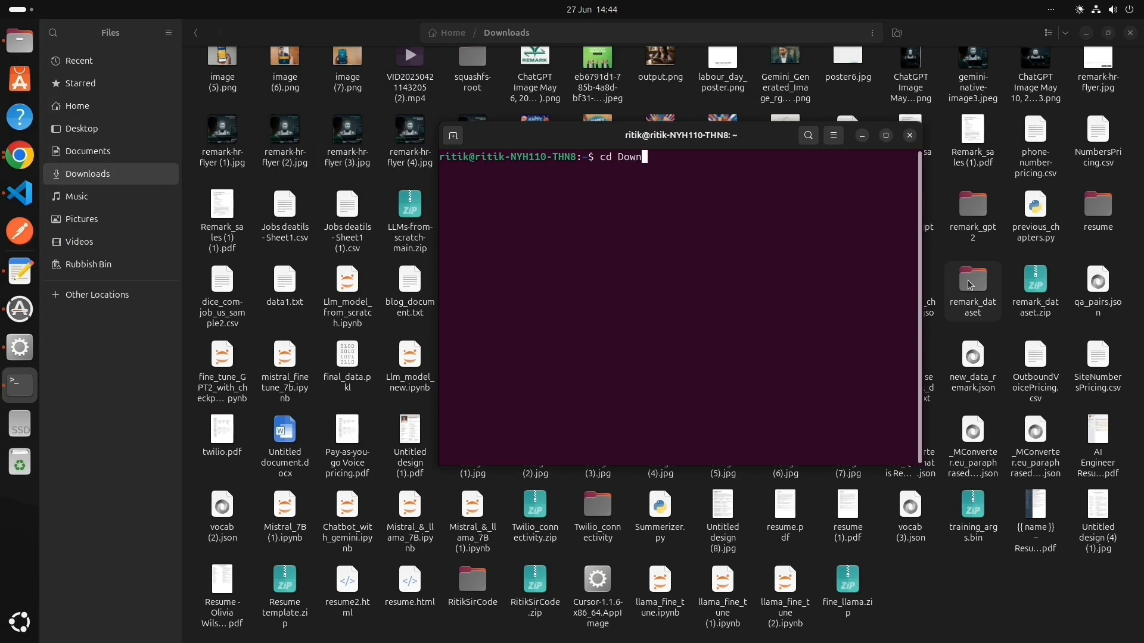
key(Tab)
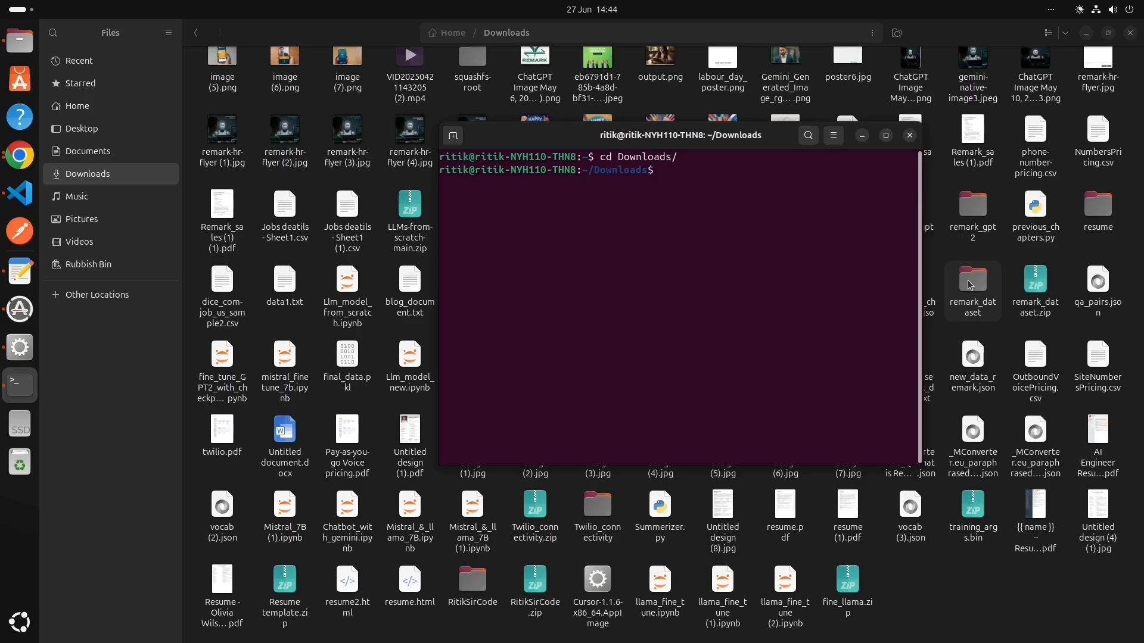
text(ls -ltr)
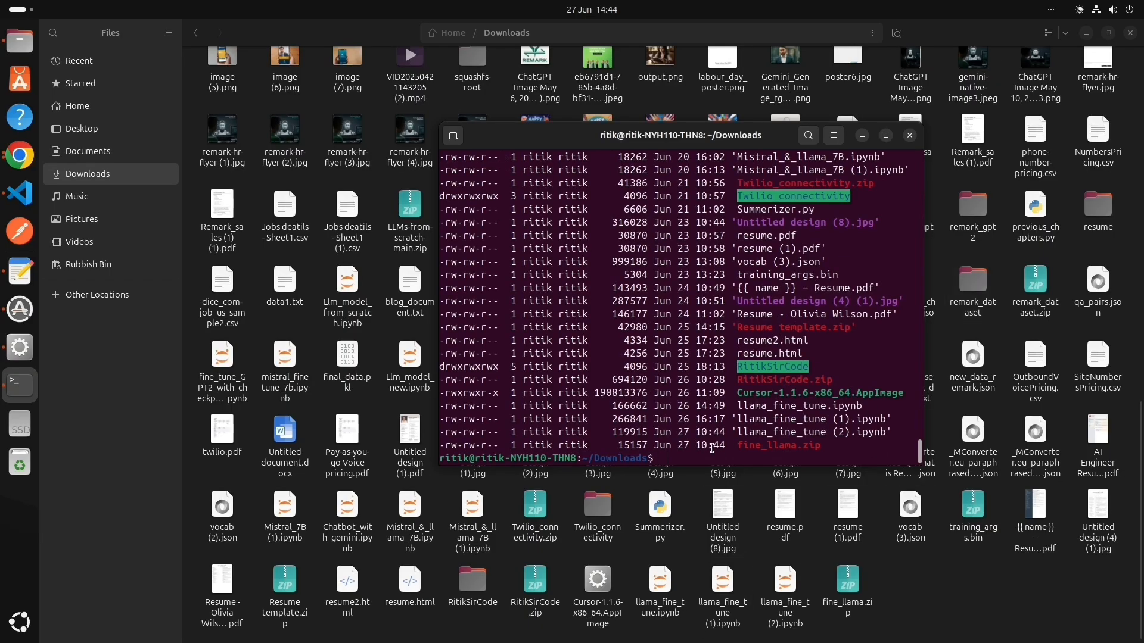
mouse_move(18, 272)
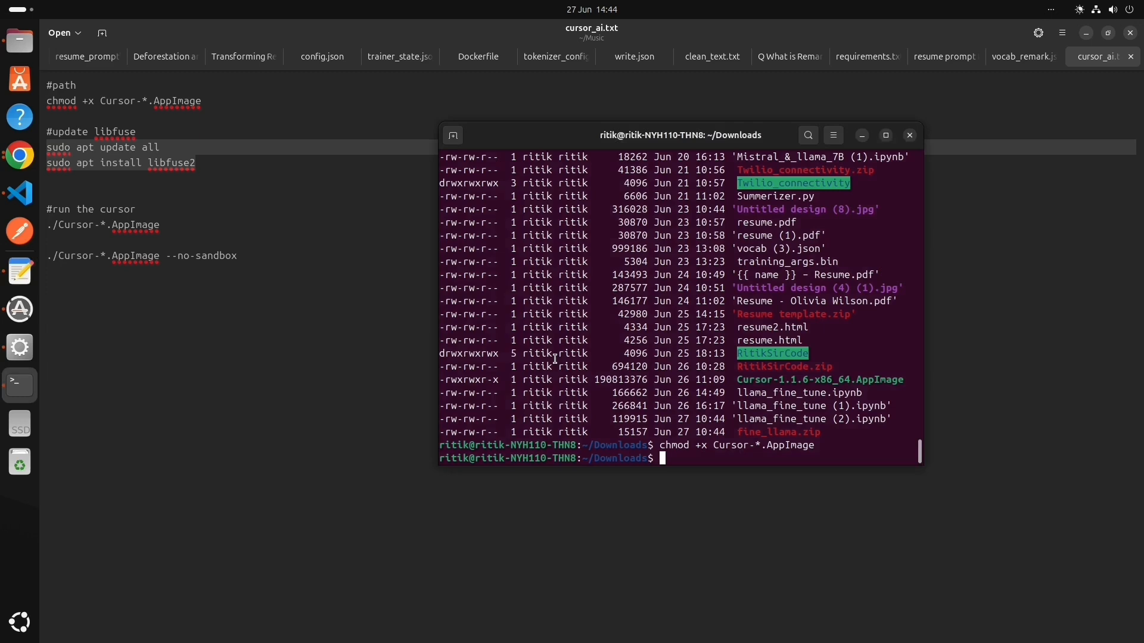
Run 'sudo apt update all', then launch ./Cursor-*.AppImage with --no-sandbox
text(sudo apt update all)
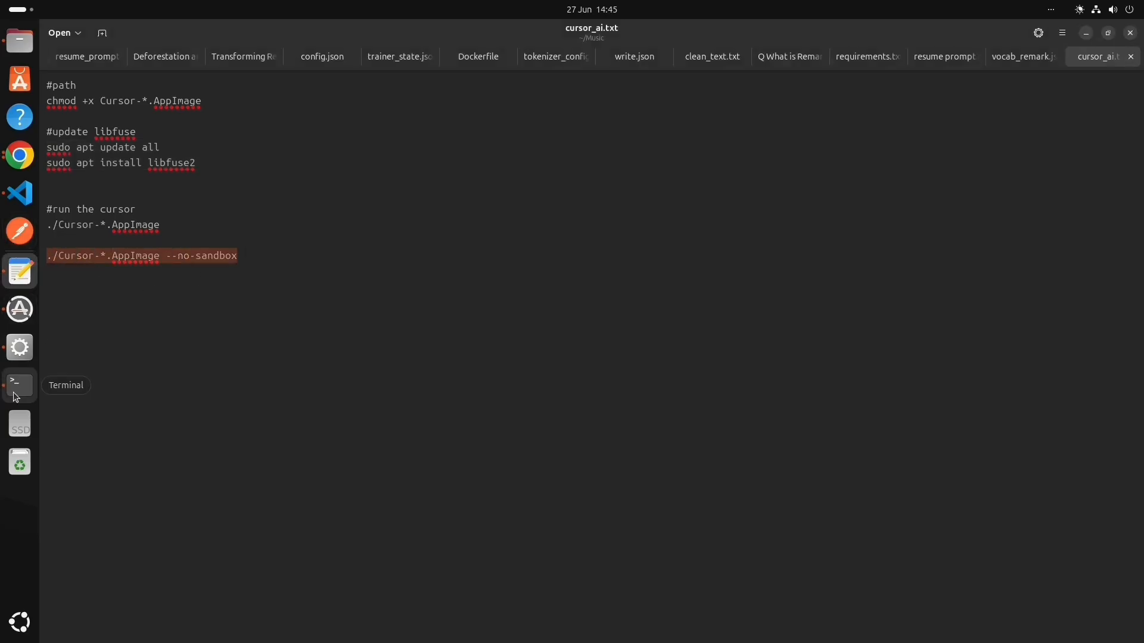
click(19, 385)
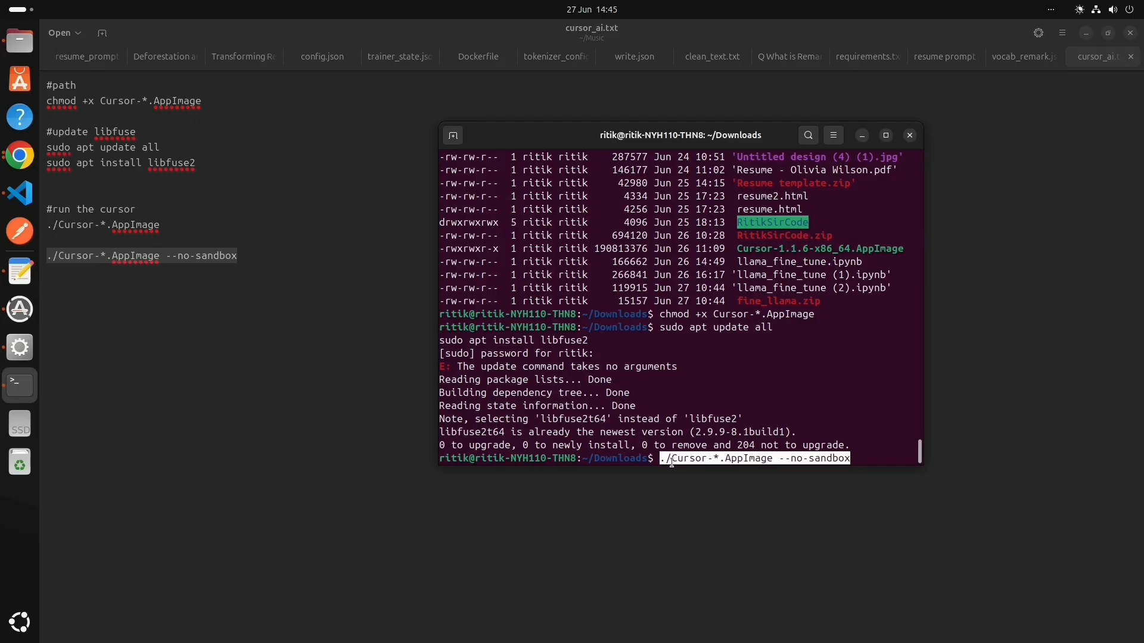
key(Return)
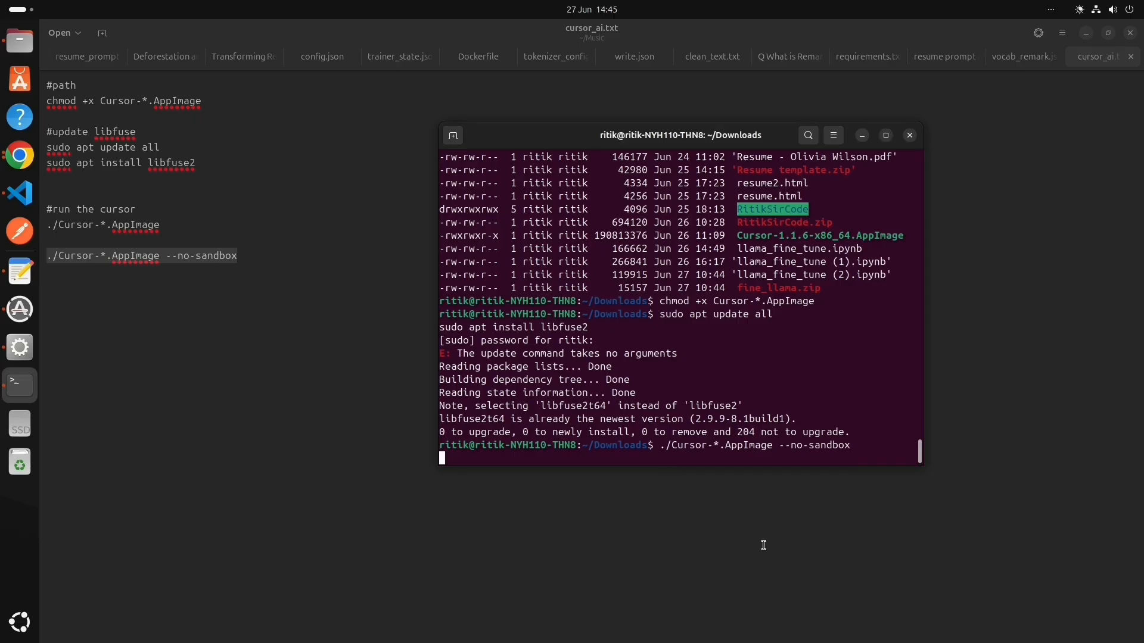
mouse_move(743, 467)
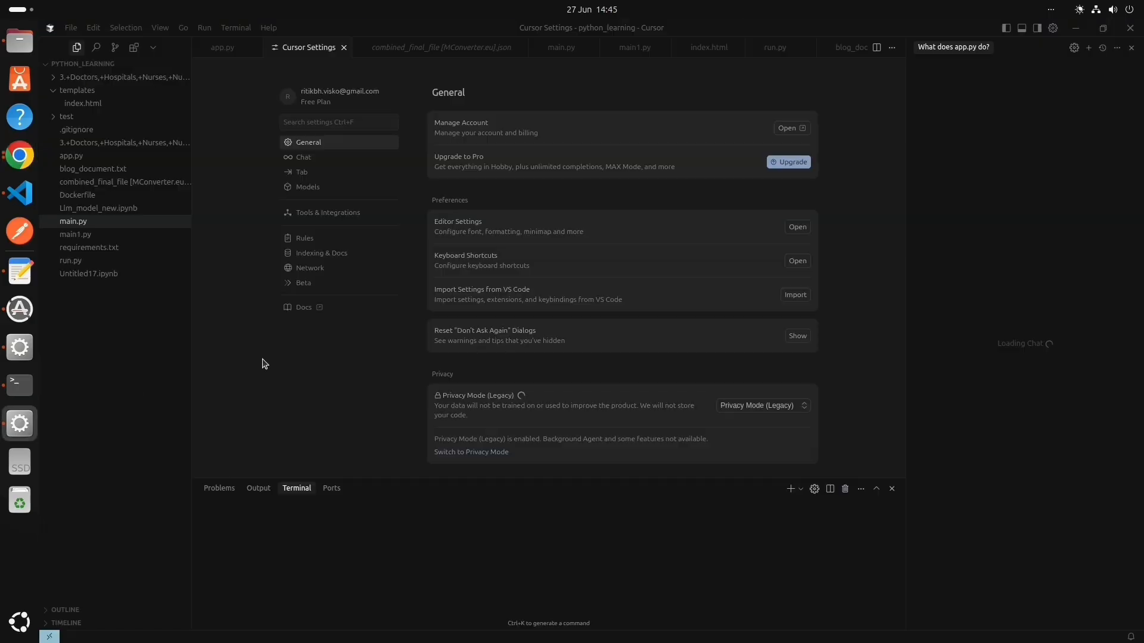
mouse_move(790, 127)
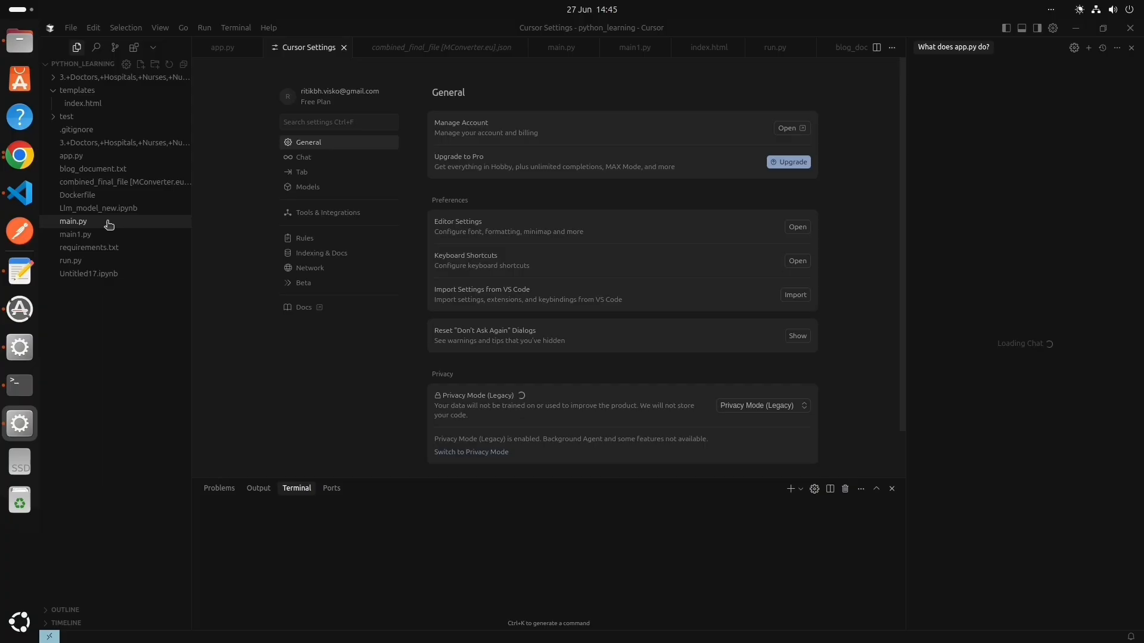
Select main.py in the Explorer once Cursor opens on its settings tab
click(75, 235)
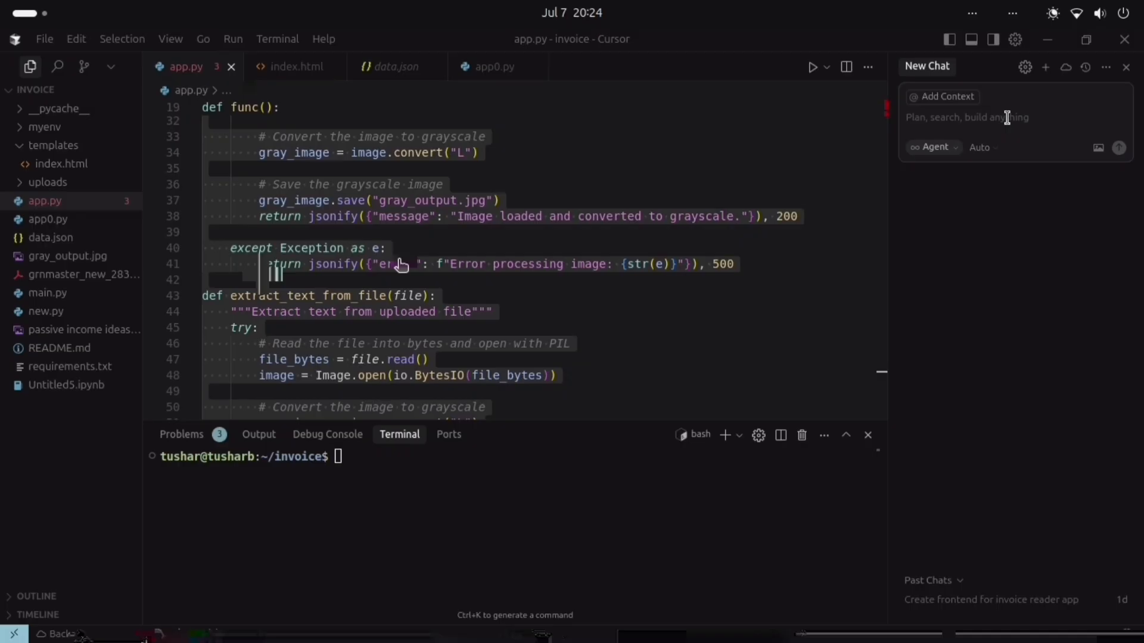
Ask the AI chat what the code in main.py does
click(48, 292)
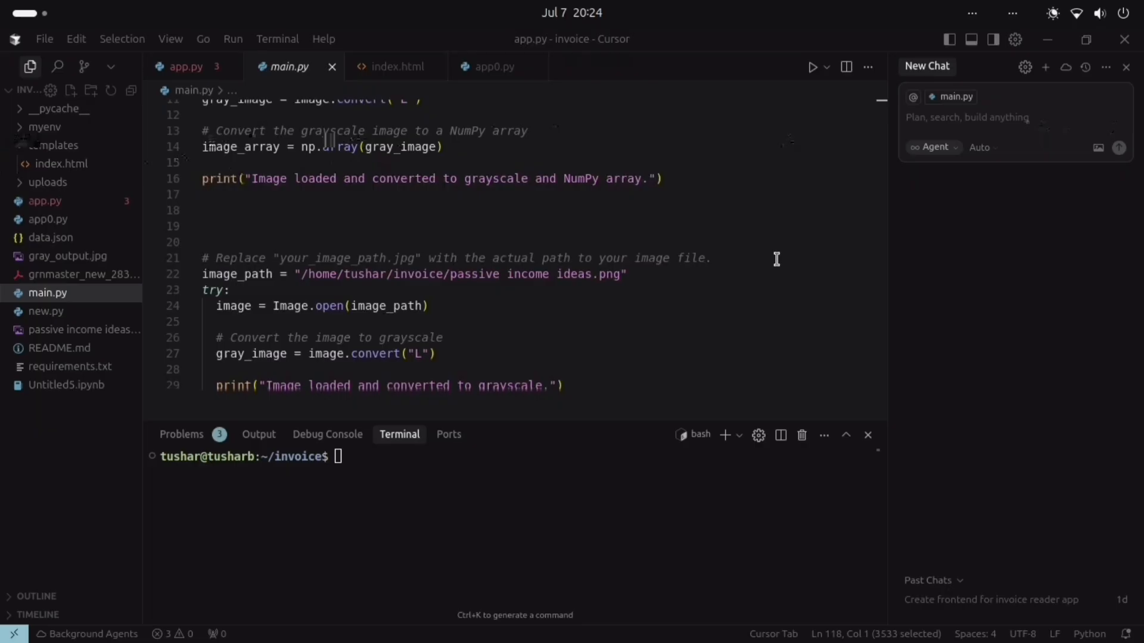
text(what)
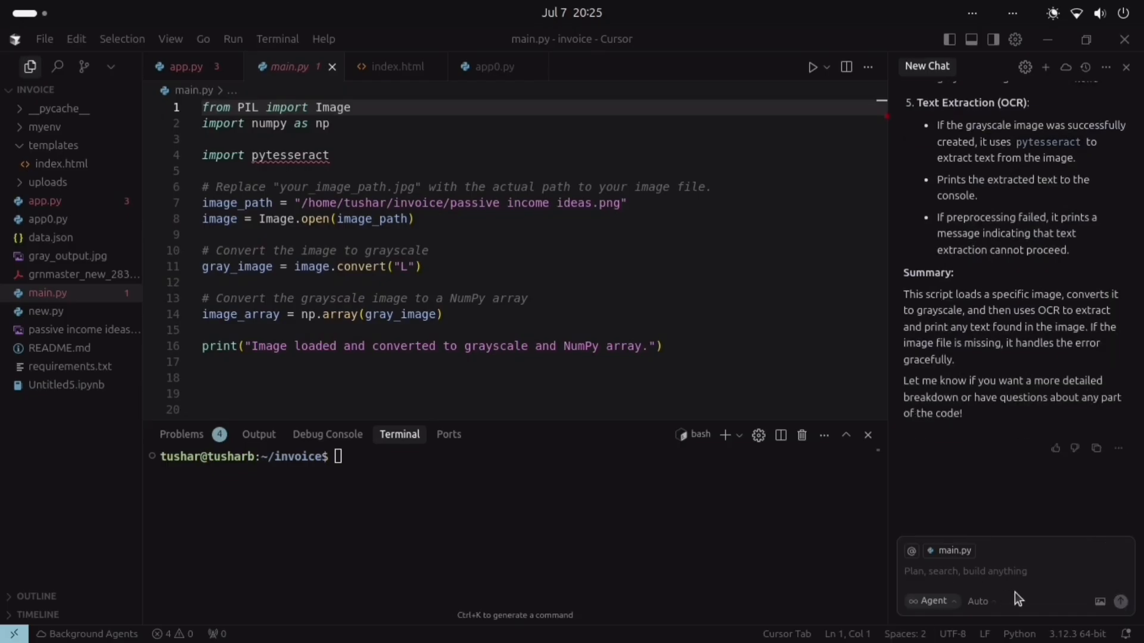
Request 'make a function with random here' and retry after the connection error
text(make)
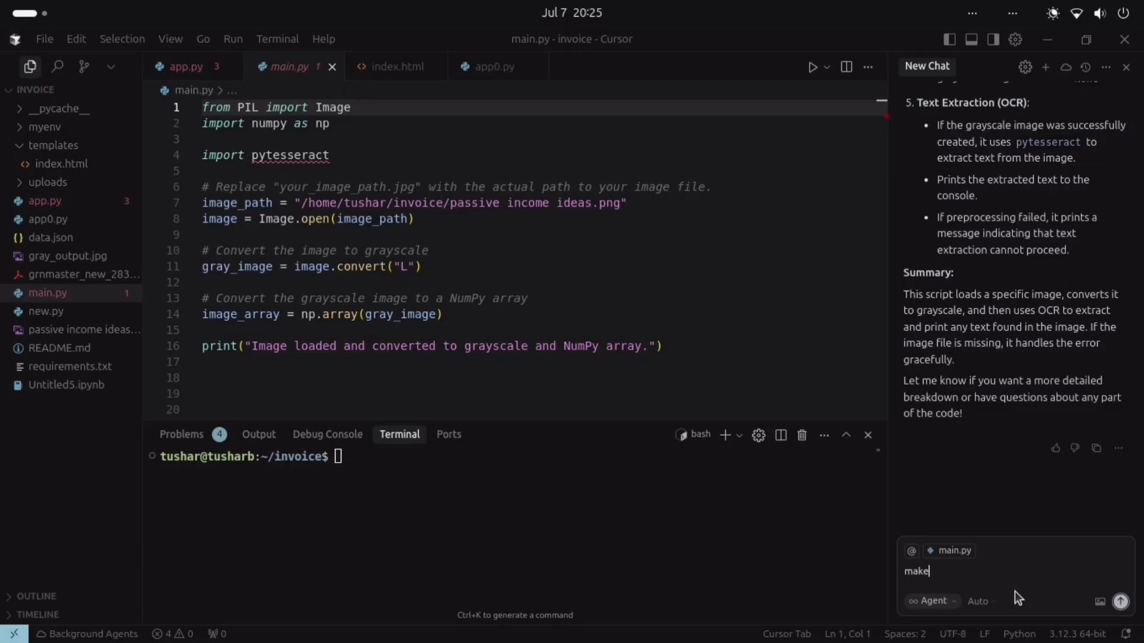
text(a function)
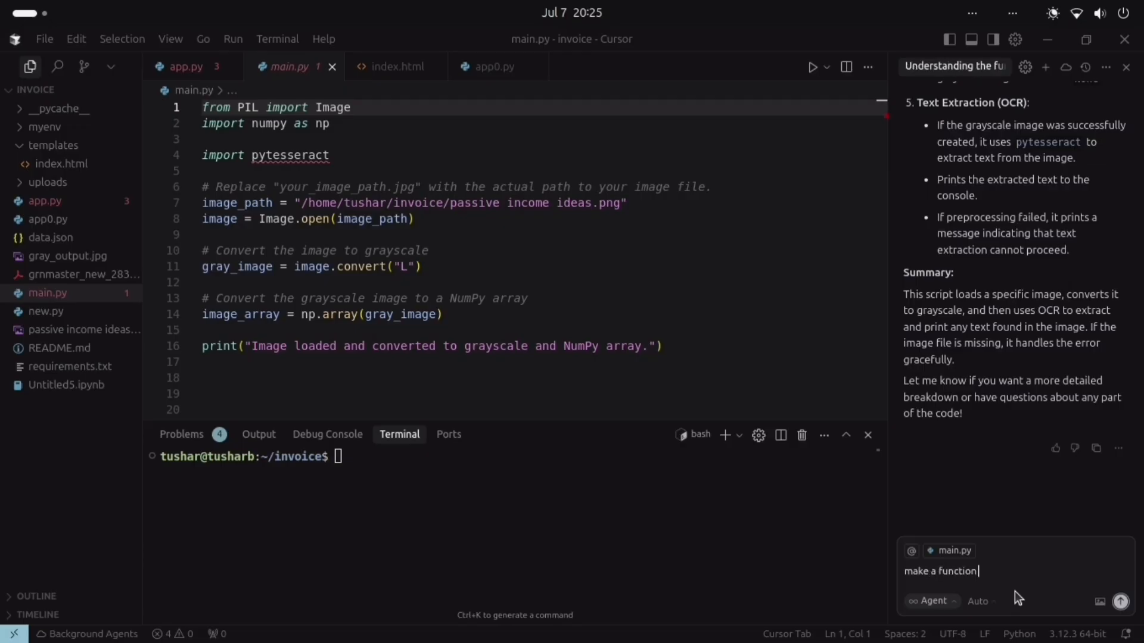
text(with random here)
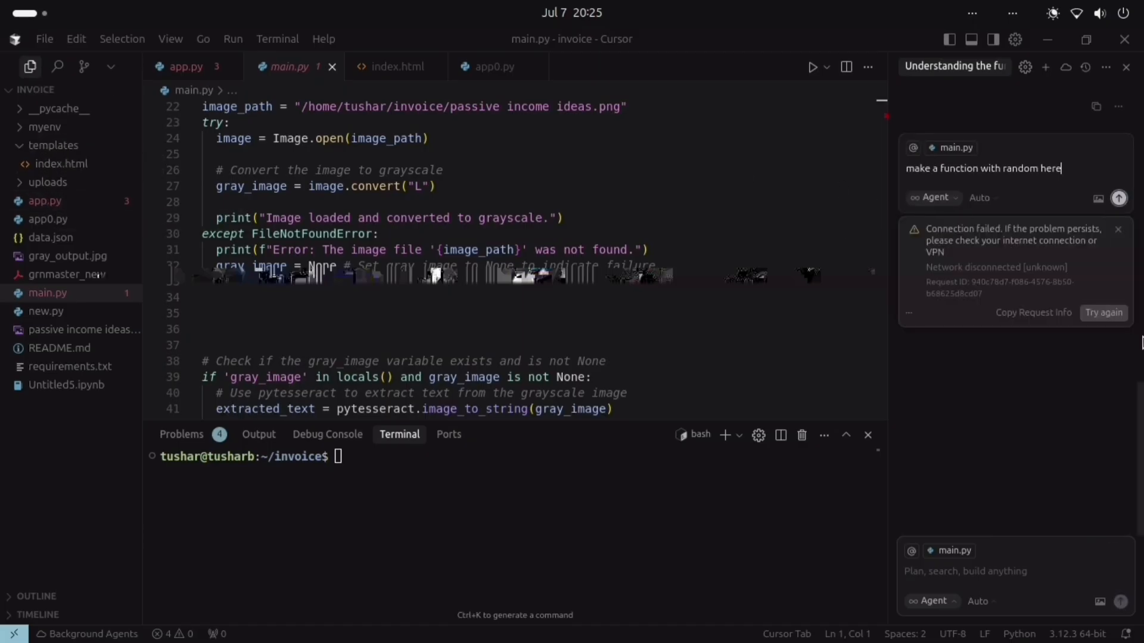
mouse_move(1109, 221)
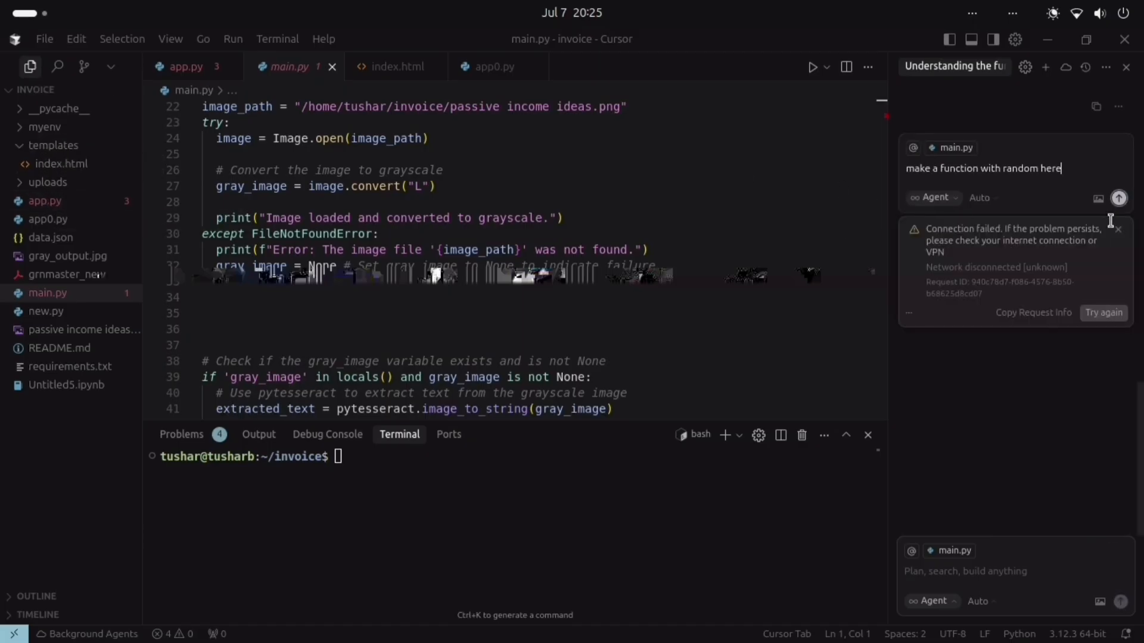
click(1102, 313)
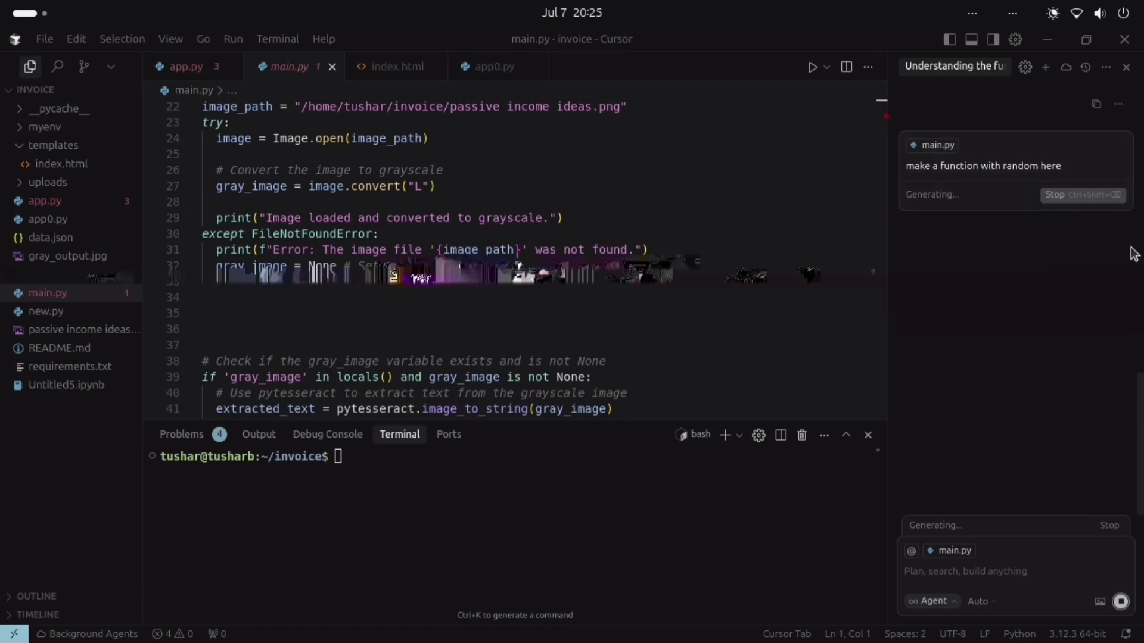
Type a new chat request asking for a run.py file
click(977, 571)
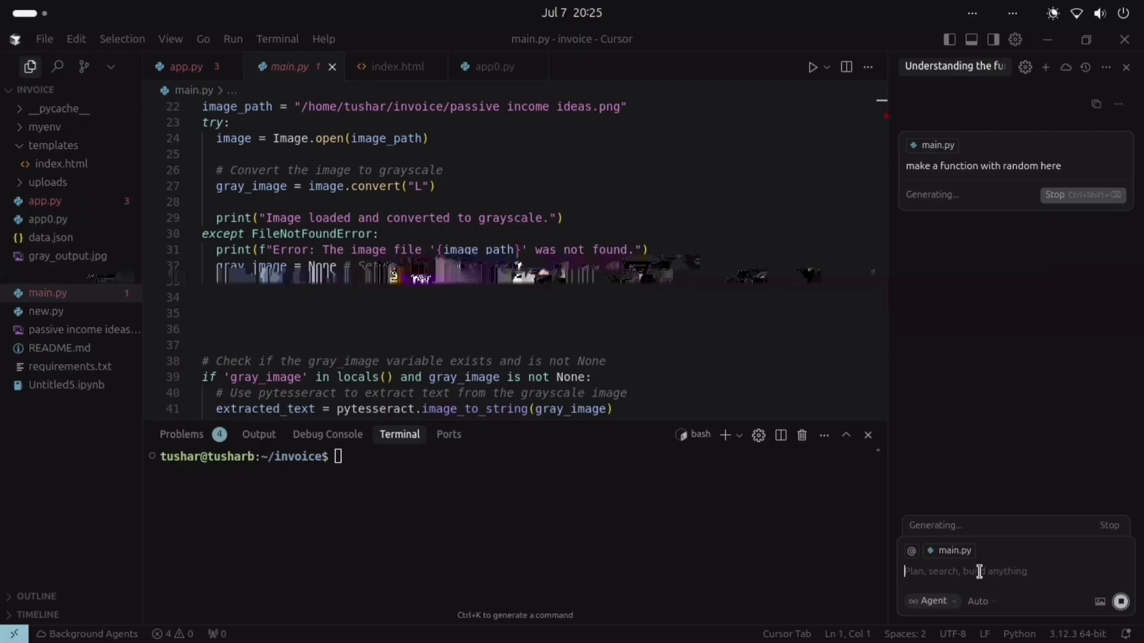
text(make a new run.py)
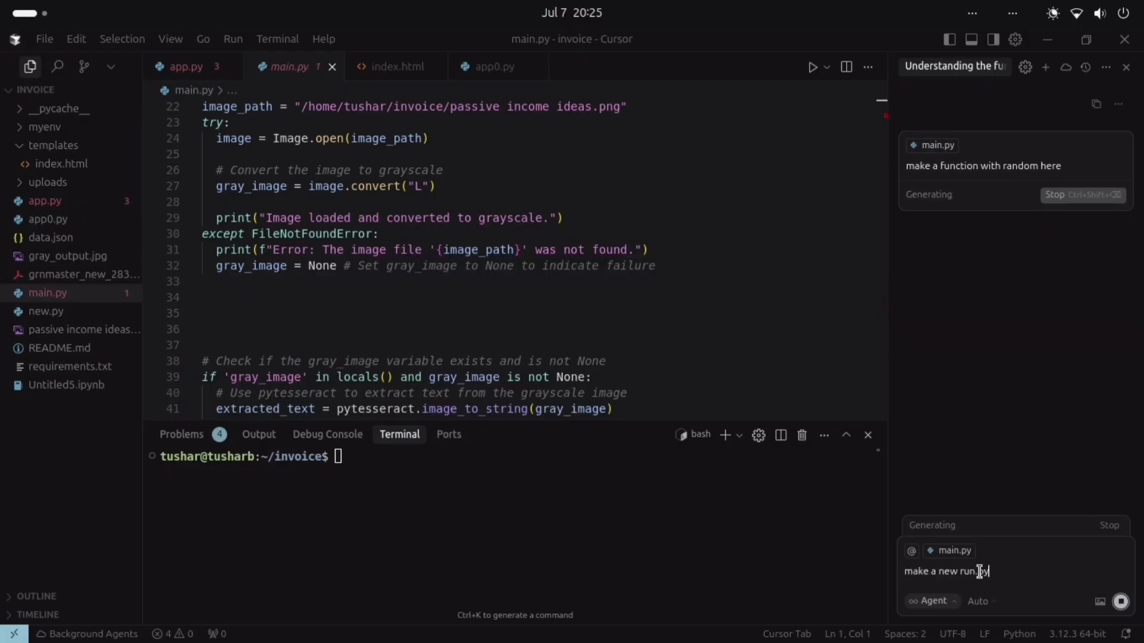
text(file with random fuc)
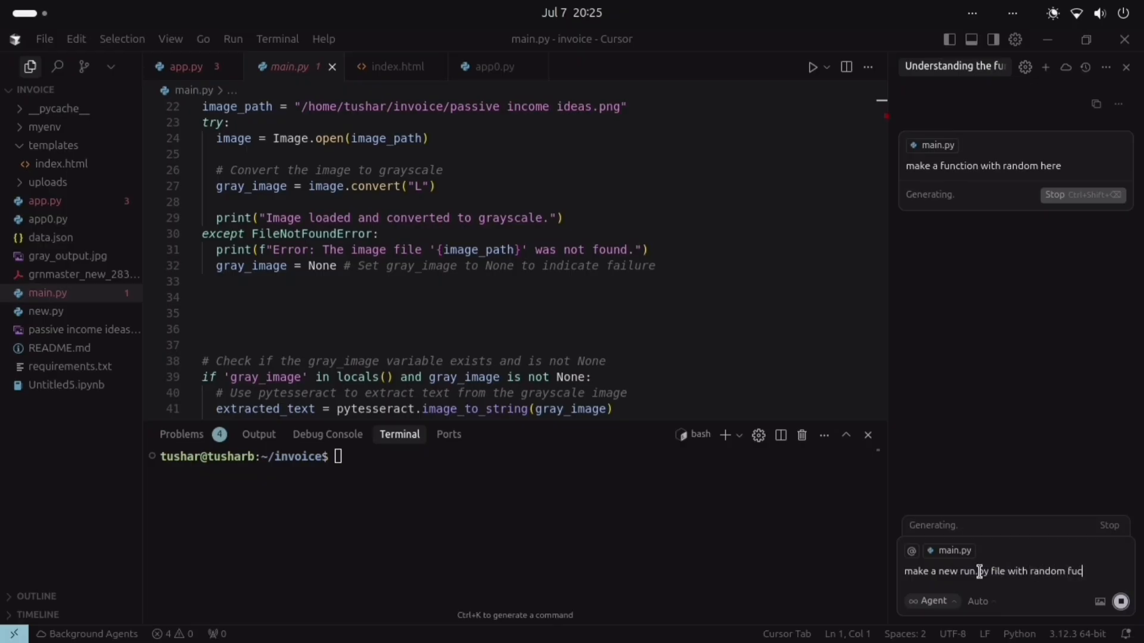
text(tion)
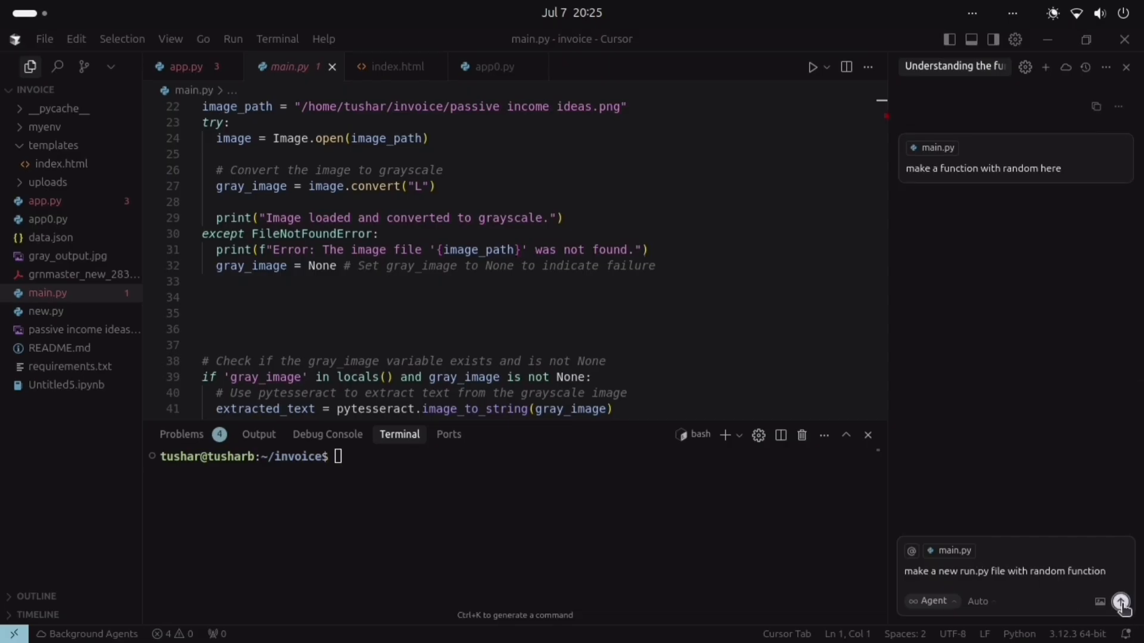
Send the run.py request, then open the generated run.py with random_example
click(1121, 606)
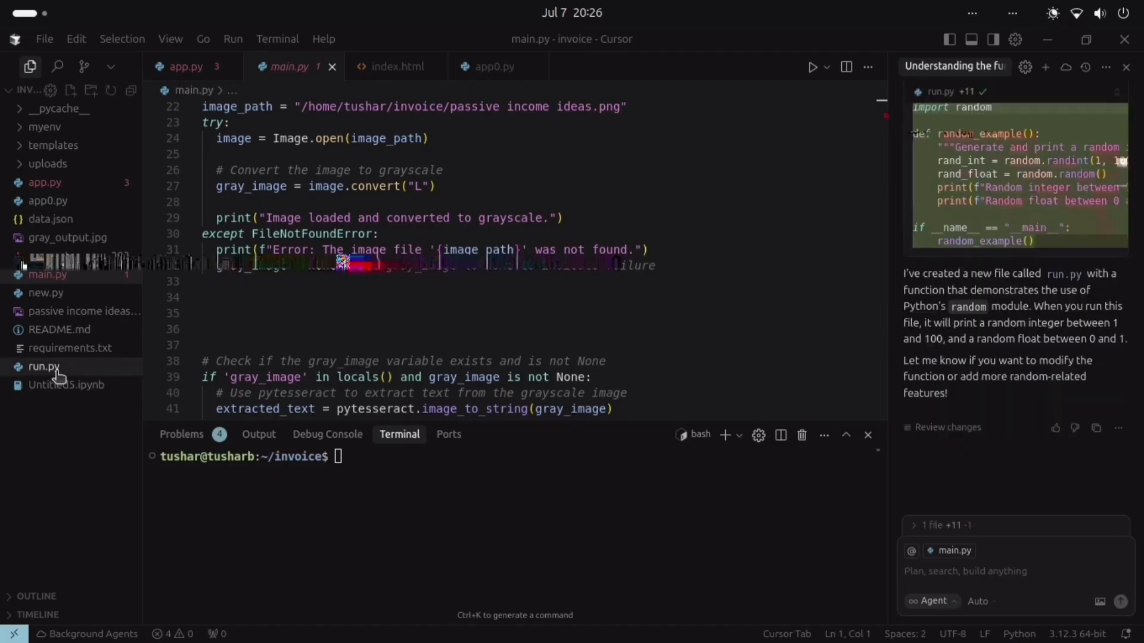
click(43, 366)
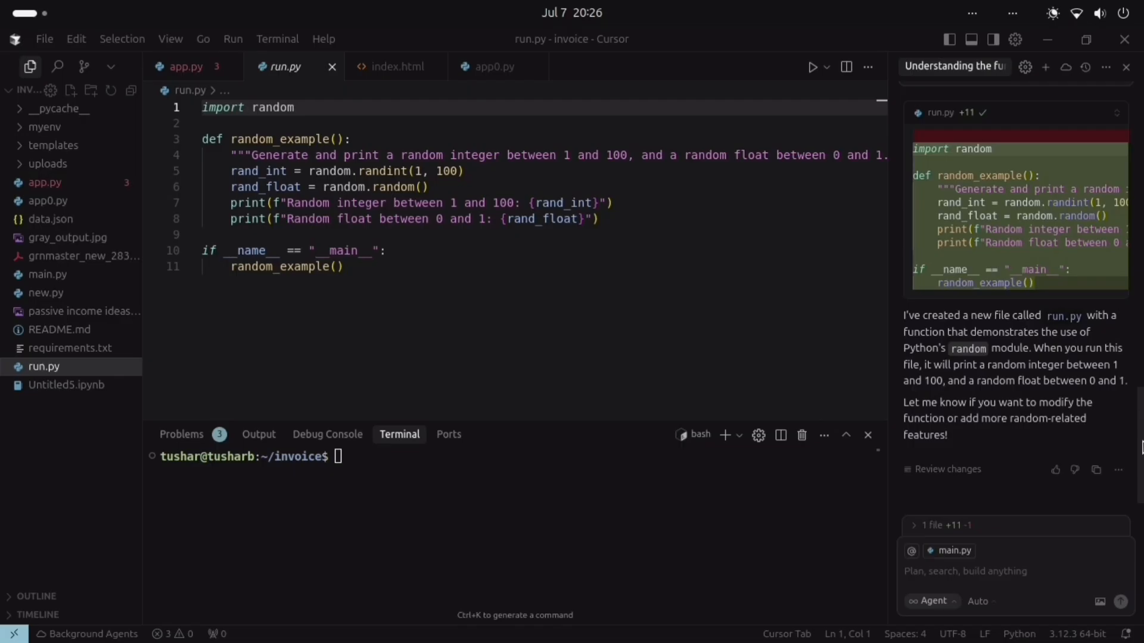
Open the FastAPI upload script new.py and show the chat's mode options
click(45, 292)
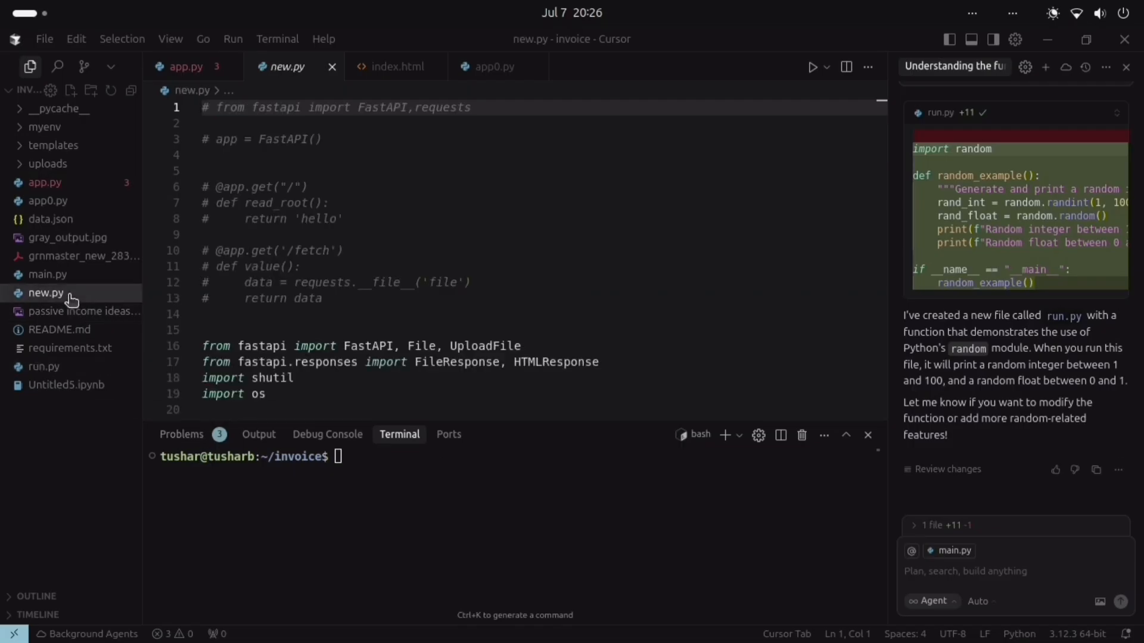
scroll(down, 3)
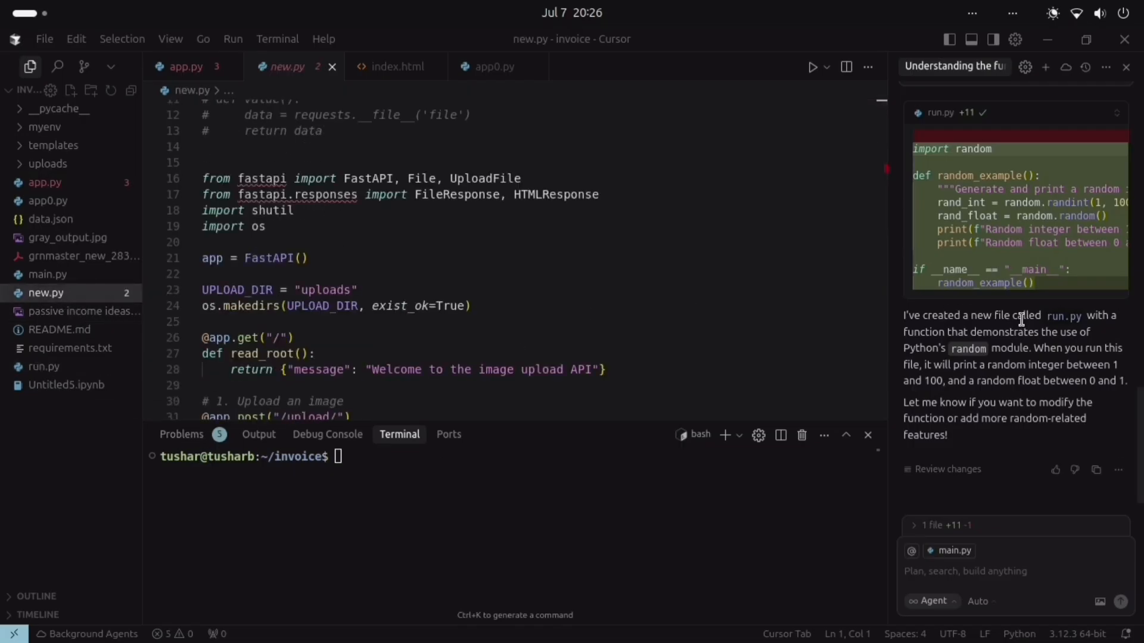
click(932, 601)
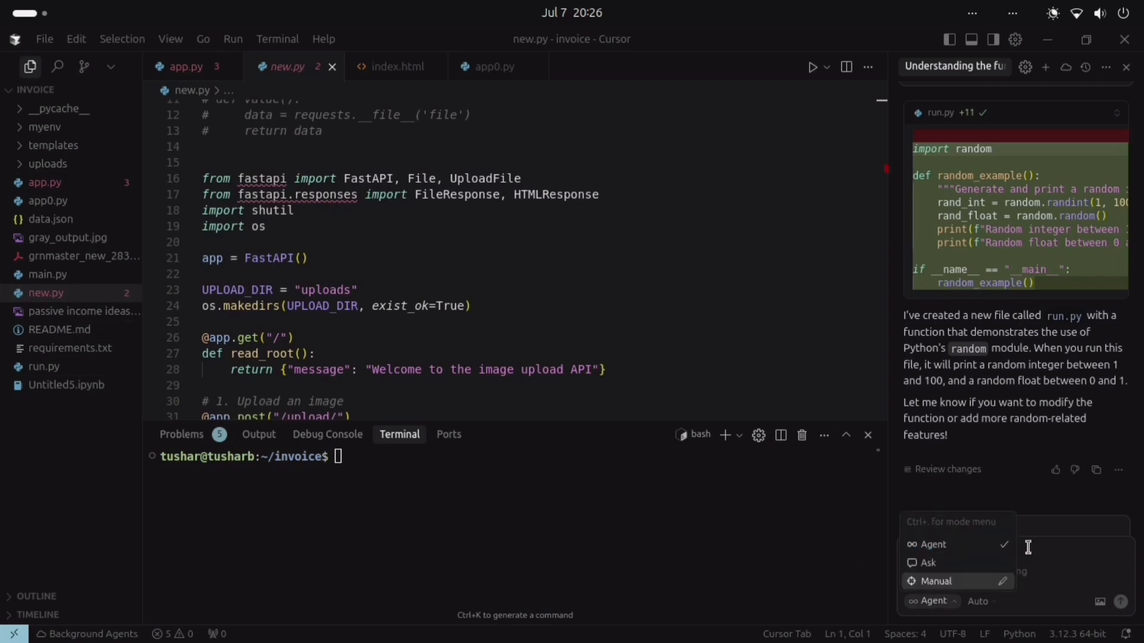